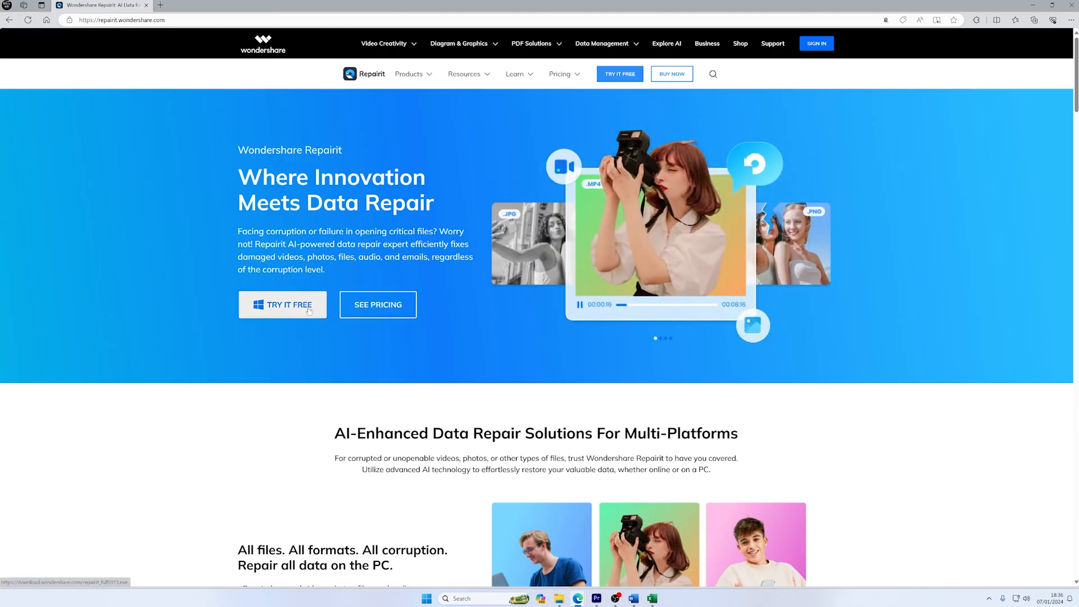
Download the free Repairit installer via TRY IT FREE on the Repairit homepage
click(282, 305)
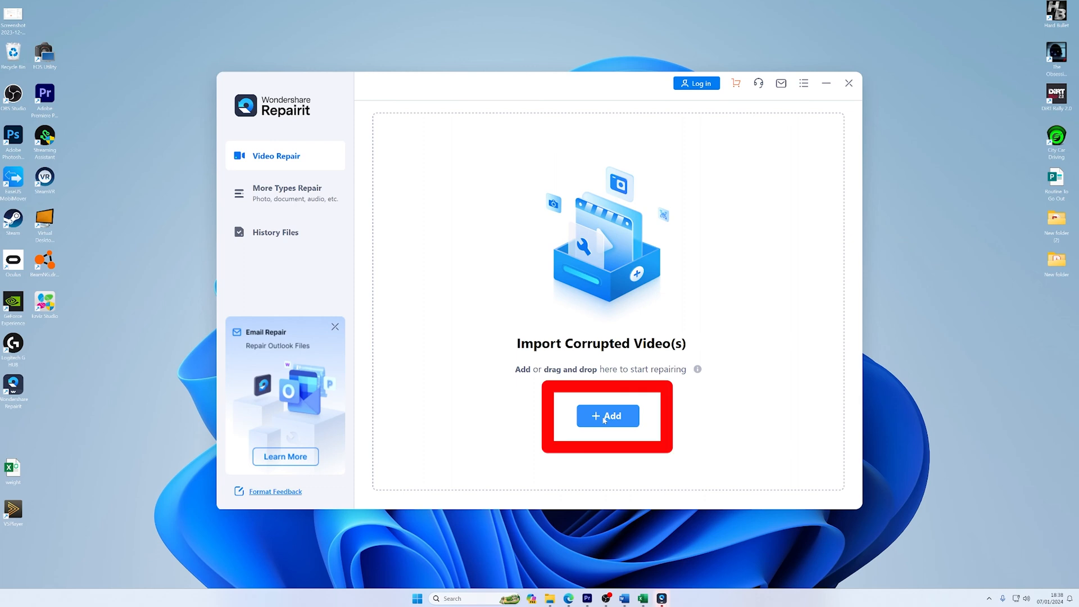
Add 'corrupted video' from Videos > curr to the Repairit list
click(606, 416)
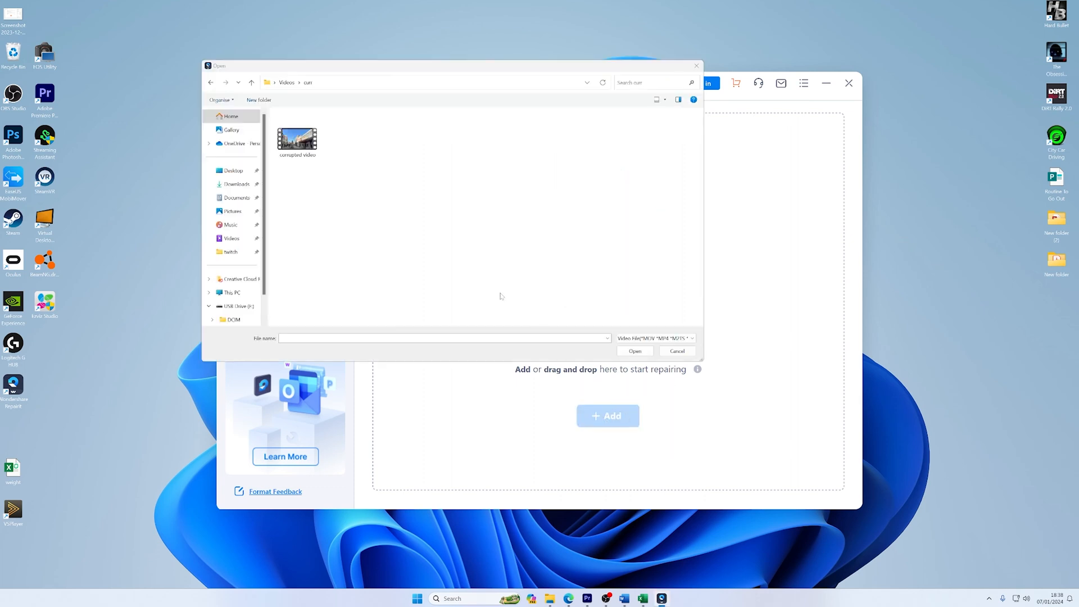
click(297, 135)
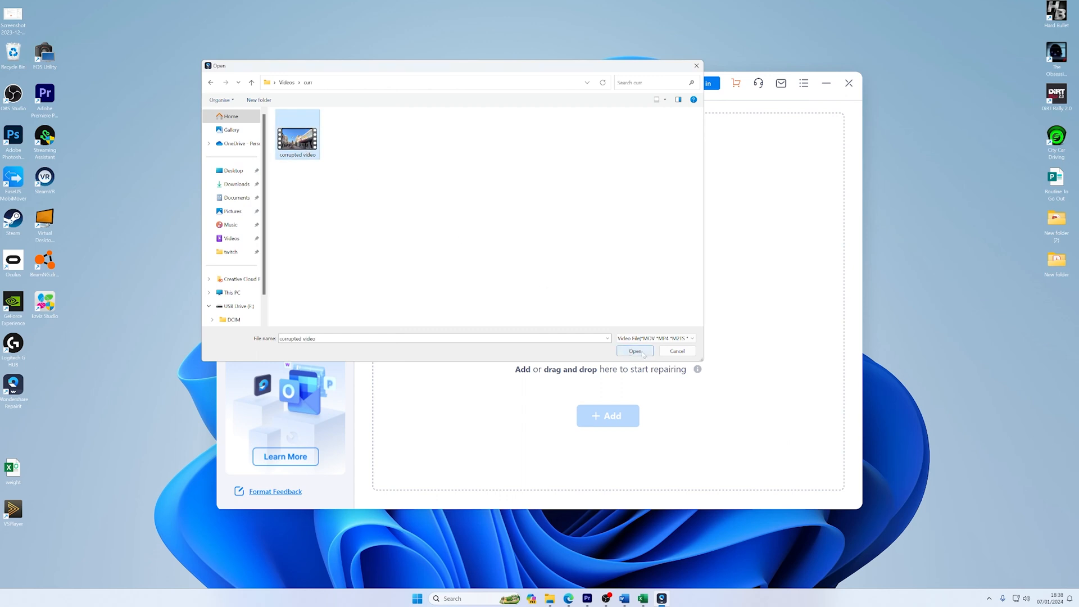
click(633, 350)
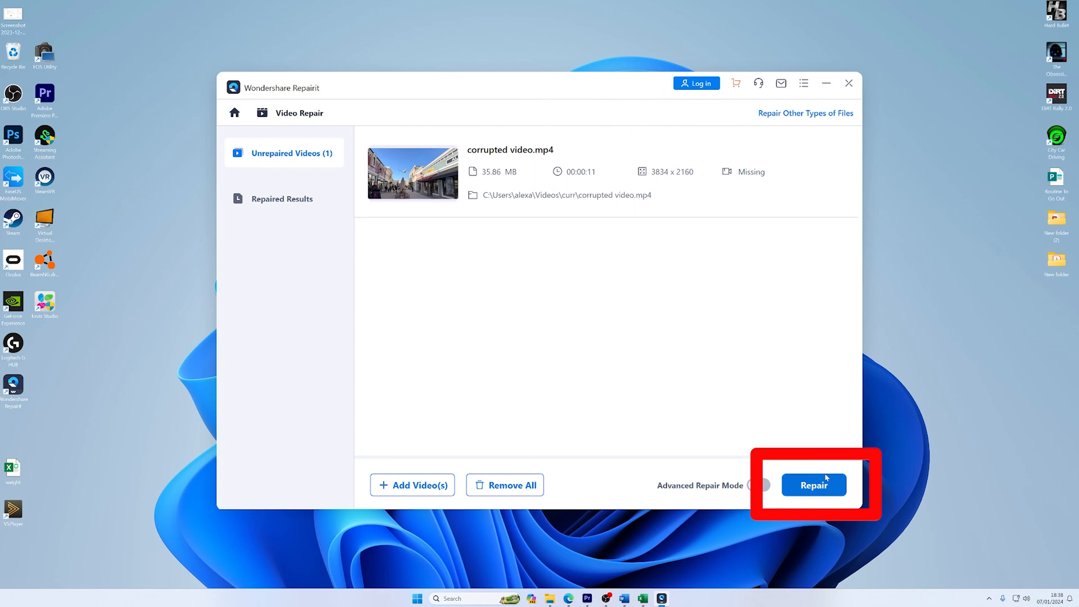
Run Repair on corrupted video.mp4 in the Unrepaired Videos list
click(813, 484)
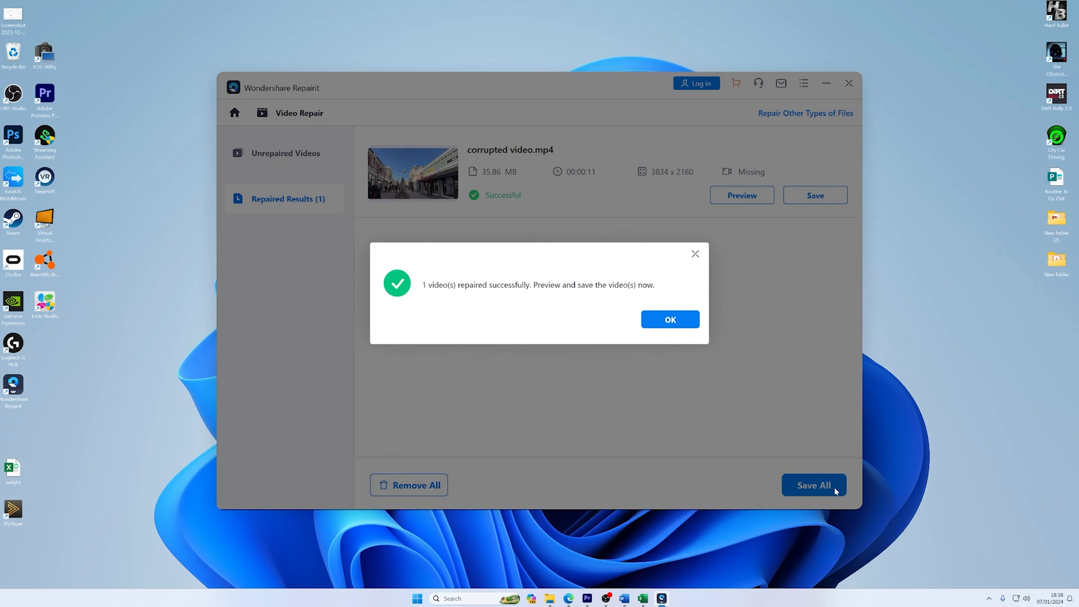
mouse_move(742, 395)
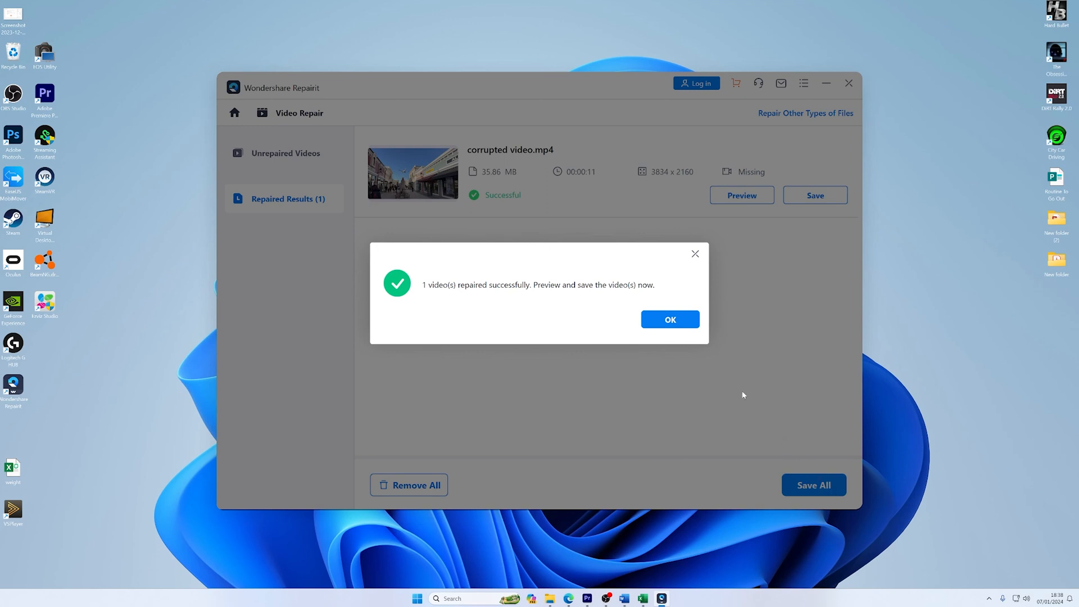
Close the '1 video(s) repaired successfully' notice with OK
click(668, 319)
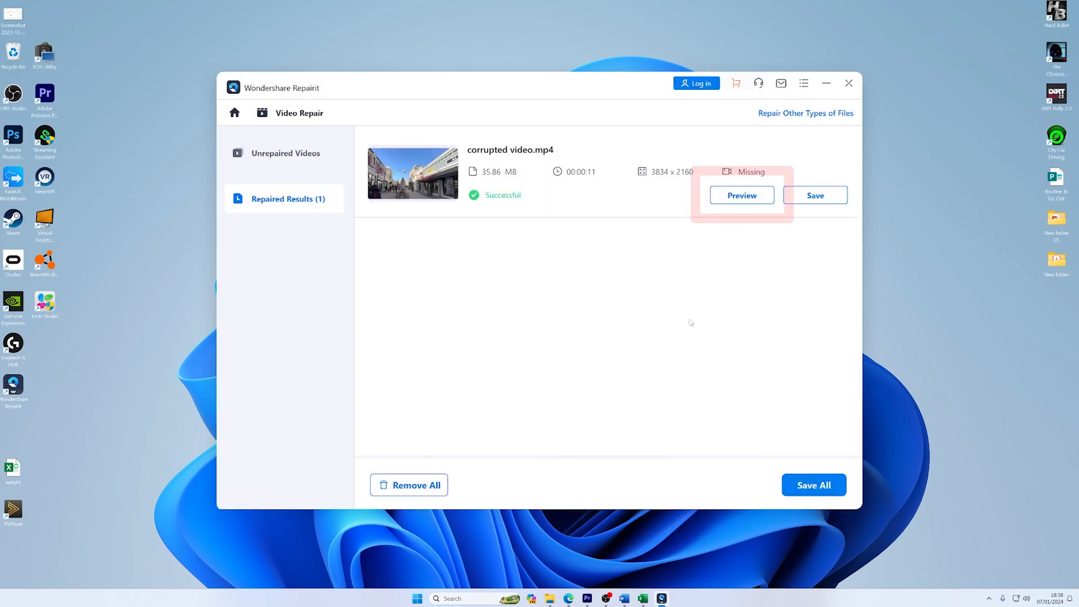